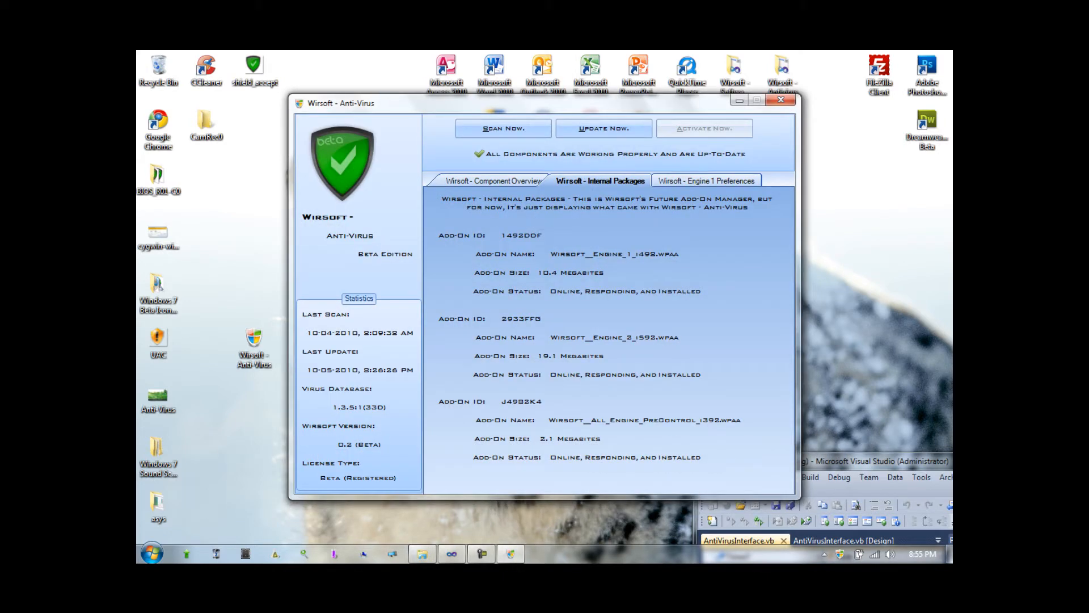
Step: Browse the component overview and internal packages, then reach the Engine 1 CPU preferences
click(494, 180)
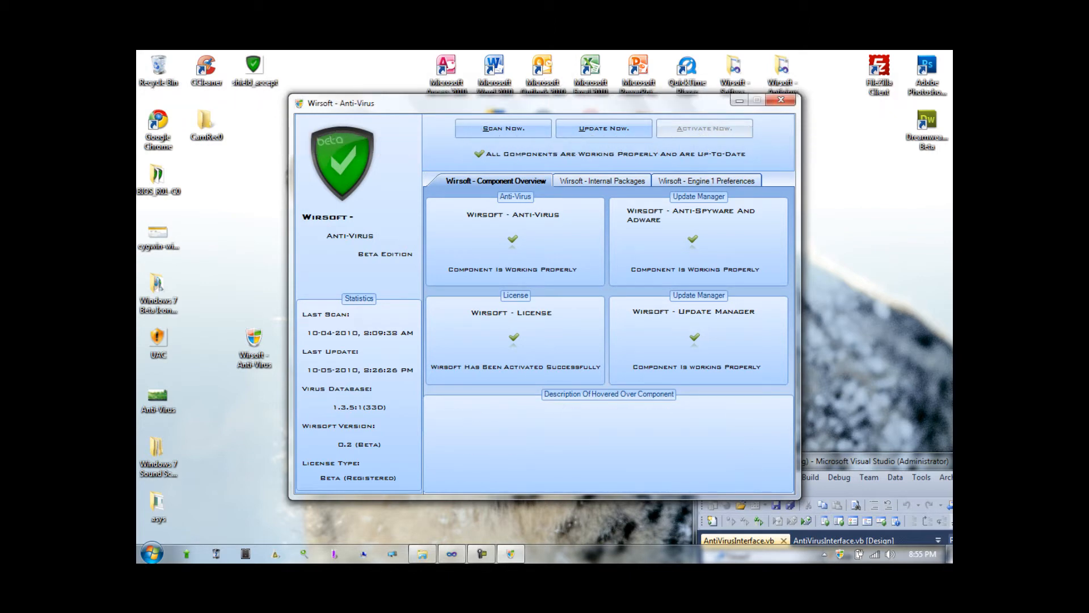
click(601, 180)
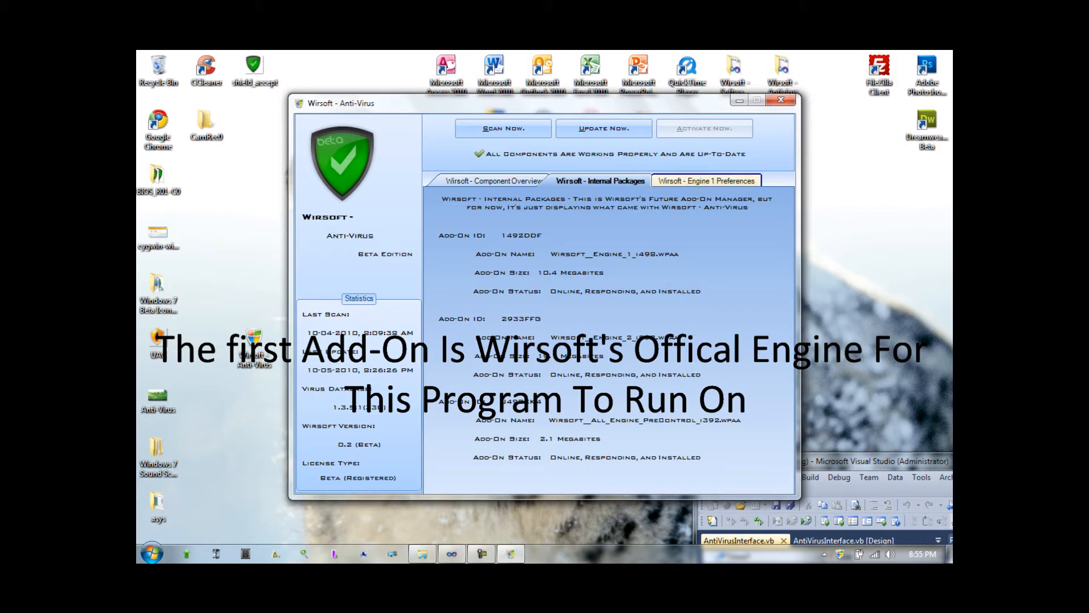
click(706, 181)
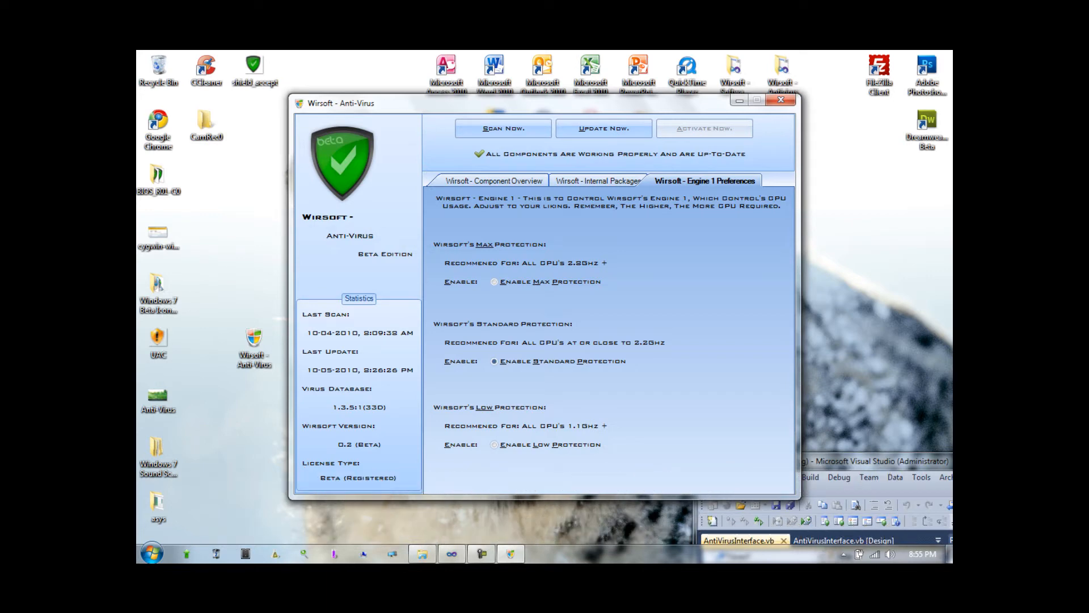
Step: Switch Engine 1 to Low protection, then back to maximum protection
click(494, 445)
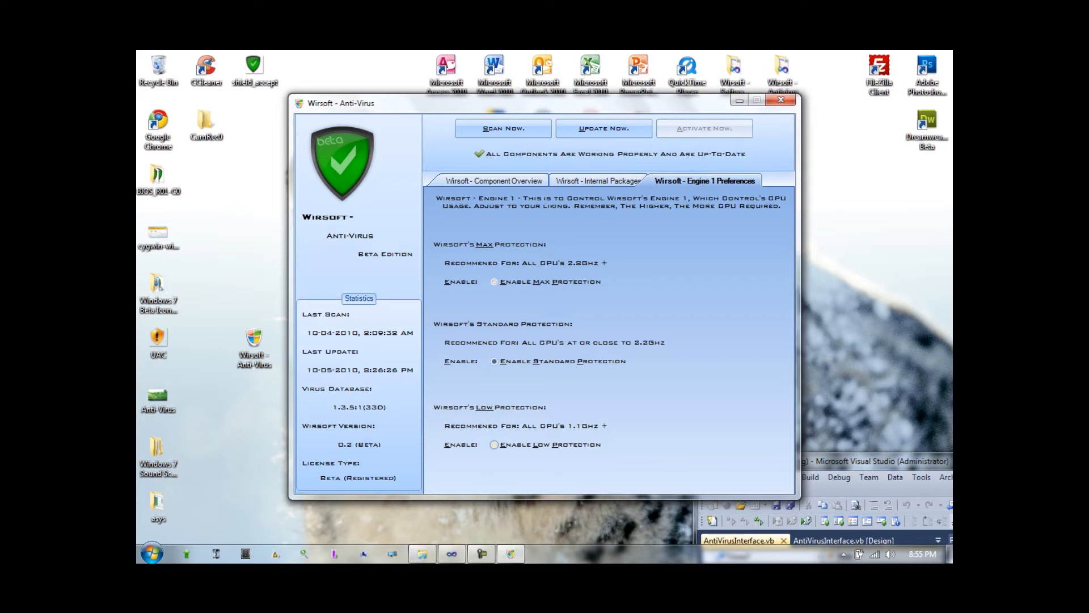
click(494, 444)
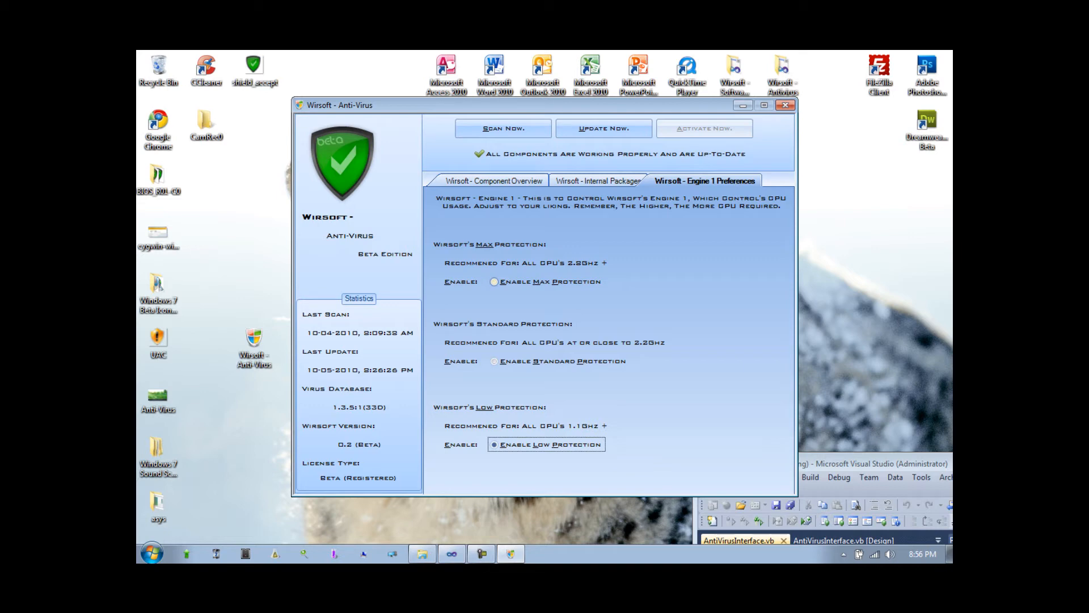
click(494, 281)
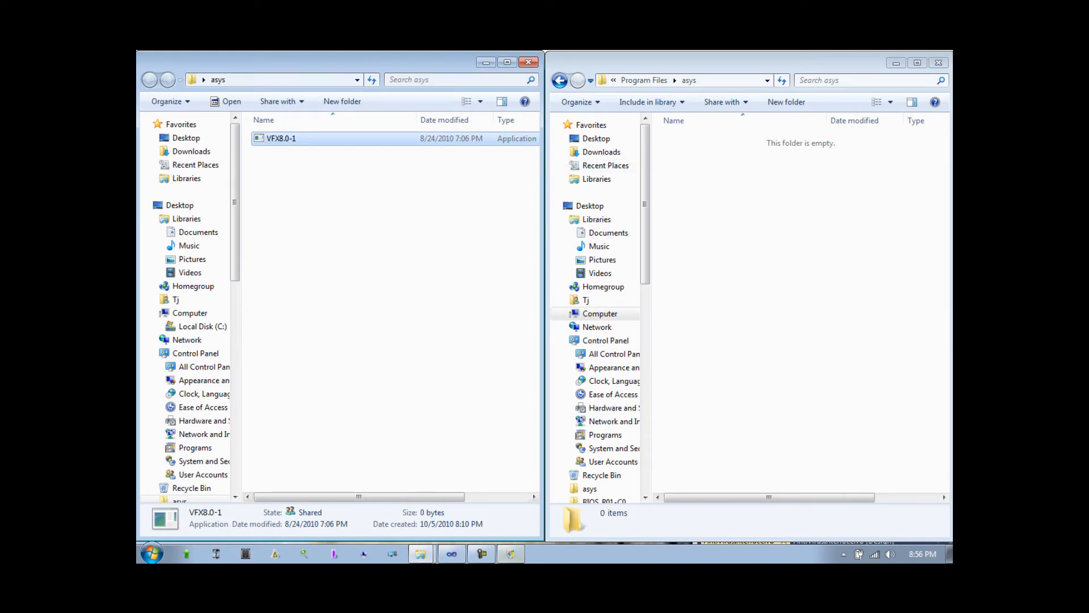
Step: Place VFX8.0-1 in Program Files\asys and run it, triggering Wirsoft's real-time Trojan warning
double_click(281, 138)
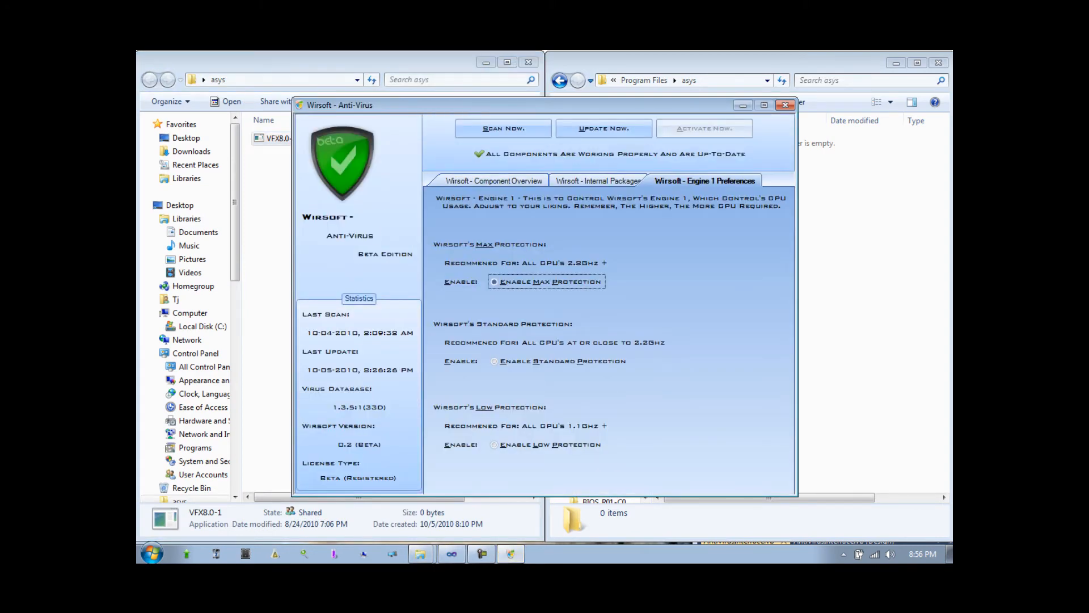
click(493, 180)
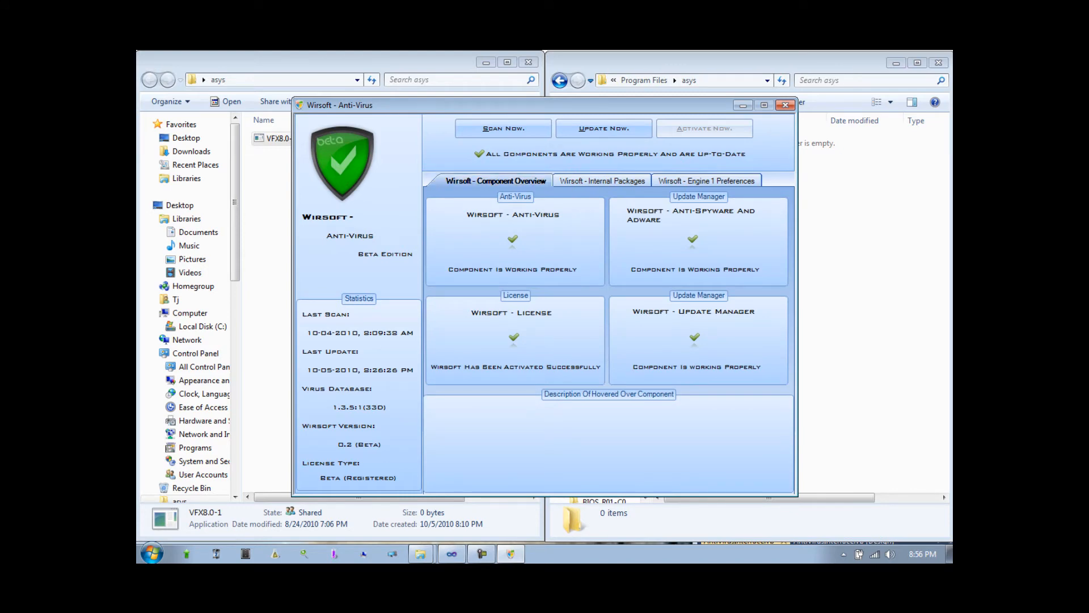
click(706, 181)
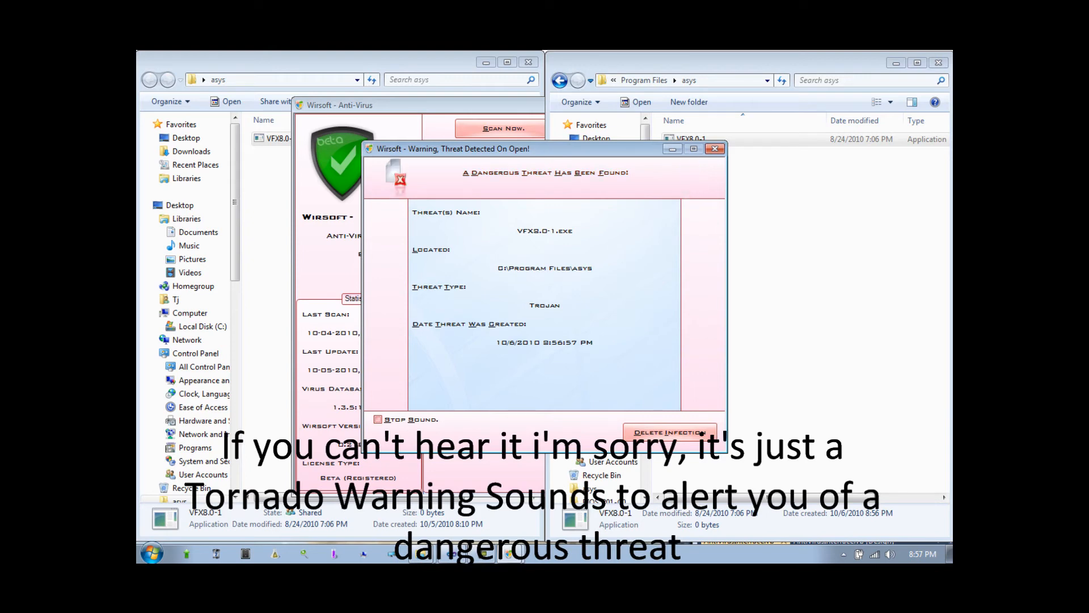
Step: Toggle Stop Sound, delete the VFX8.0-1.exe Trojan and confirm its removal
click(378, 418)
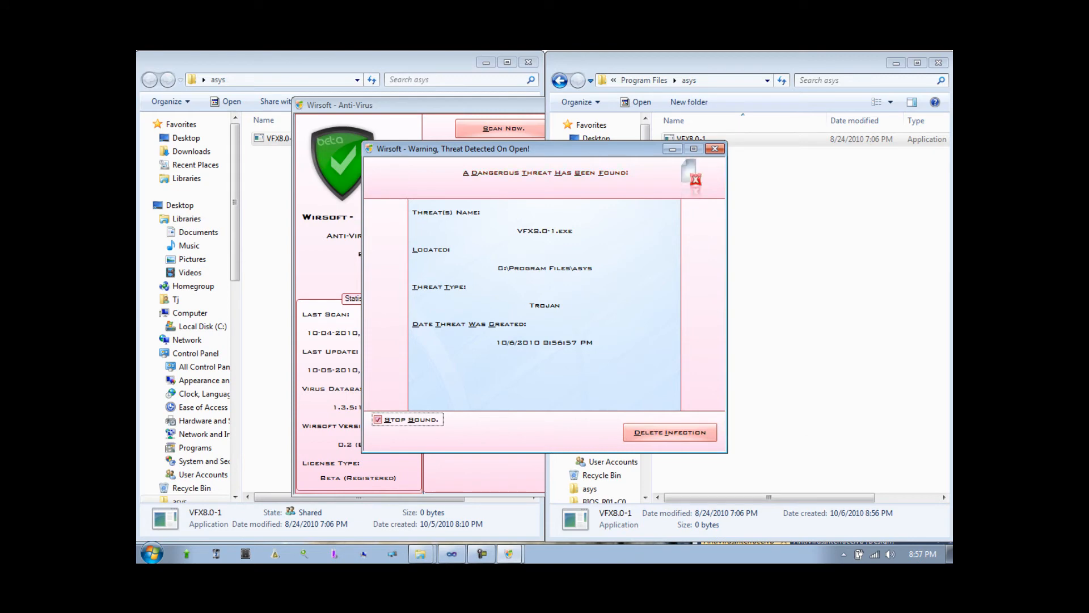
click(667, 431)
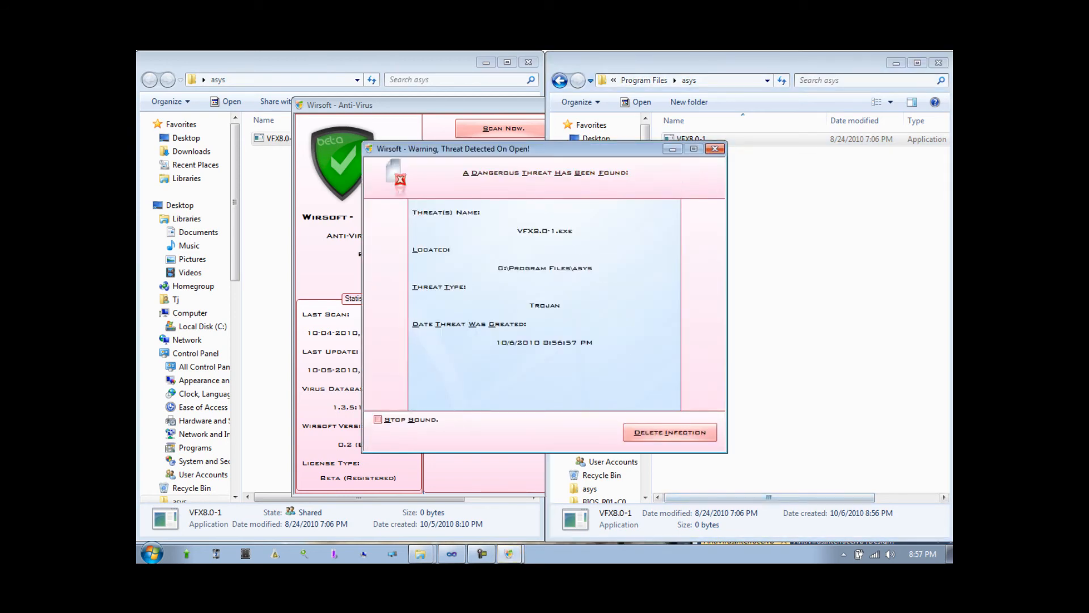
click(669, 431)
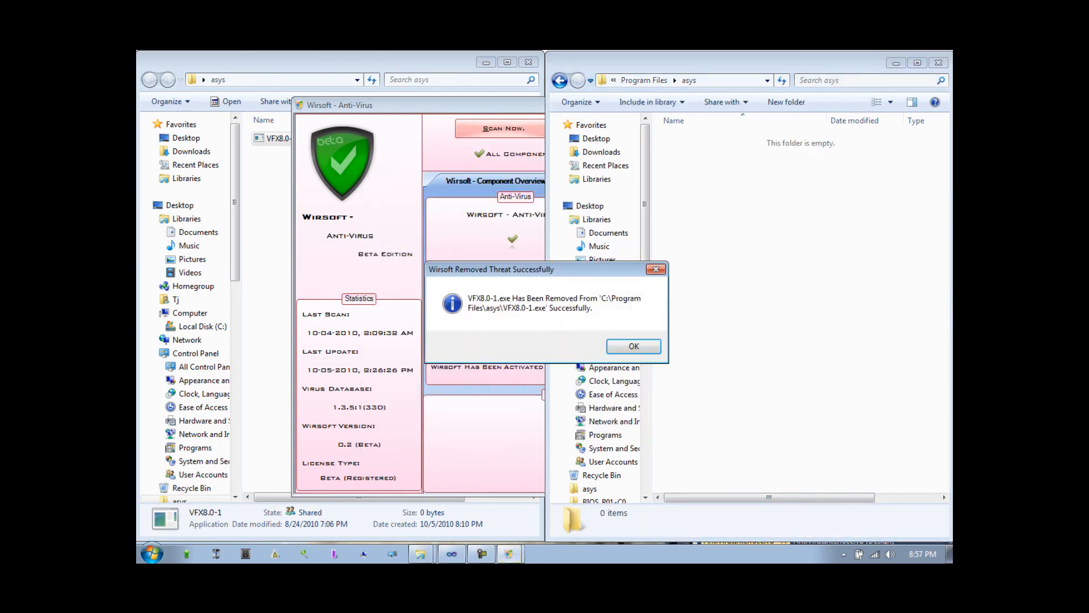
click(632, 347)
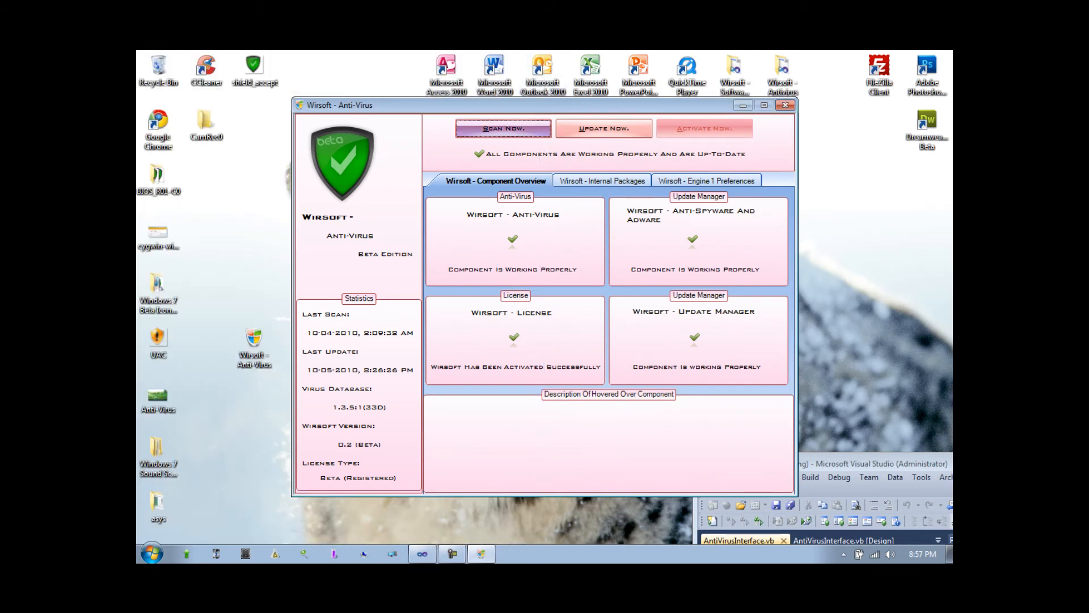
Step: Run a scan reporting zero threats found, then close Wirsoft Anti-Virus
click(501, 128)
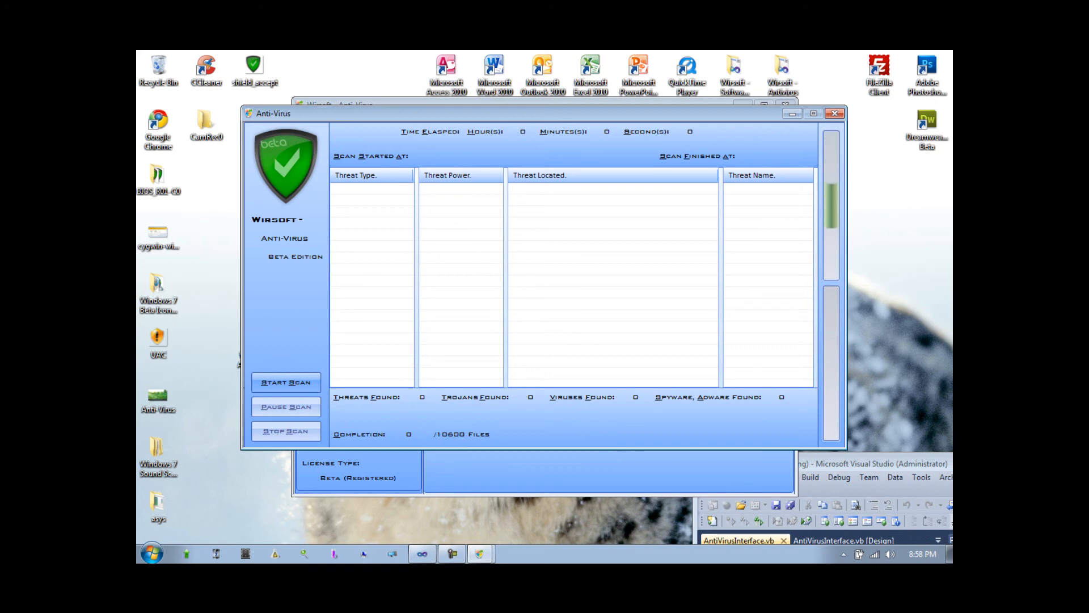
click(286, 382)
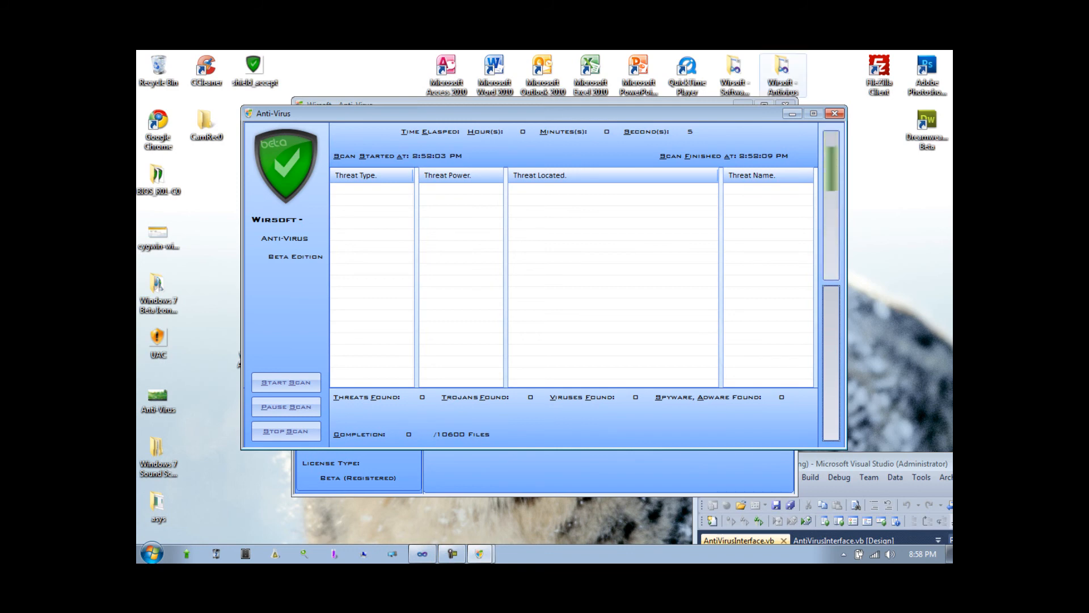
mouse_move(835, 114)
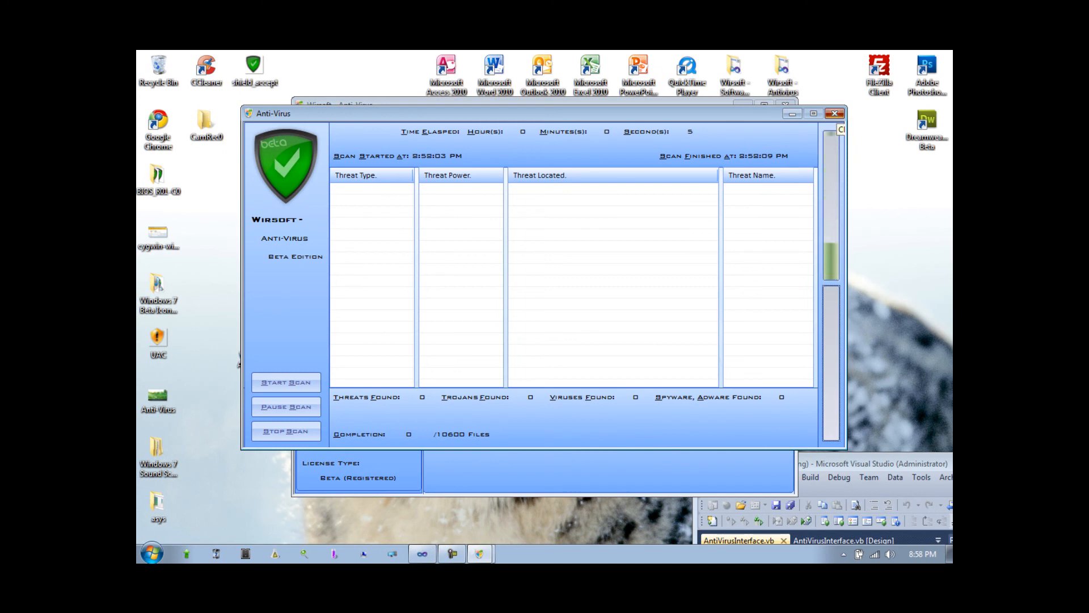
click(836, 112)
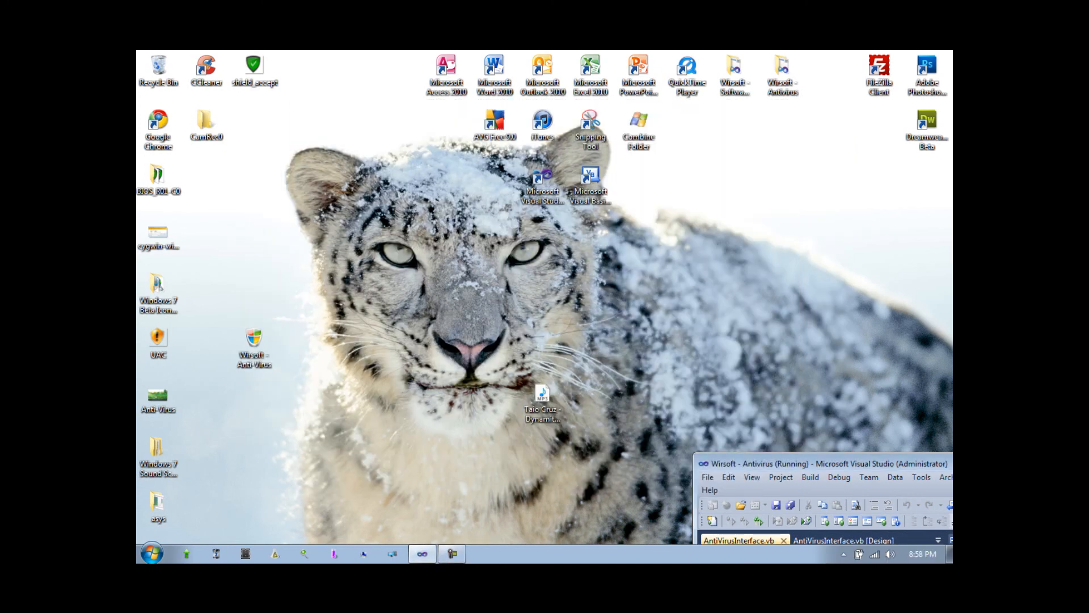